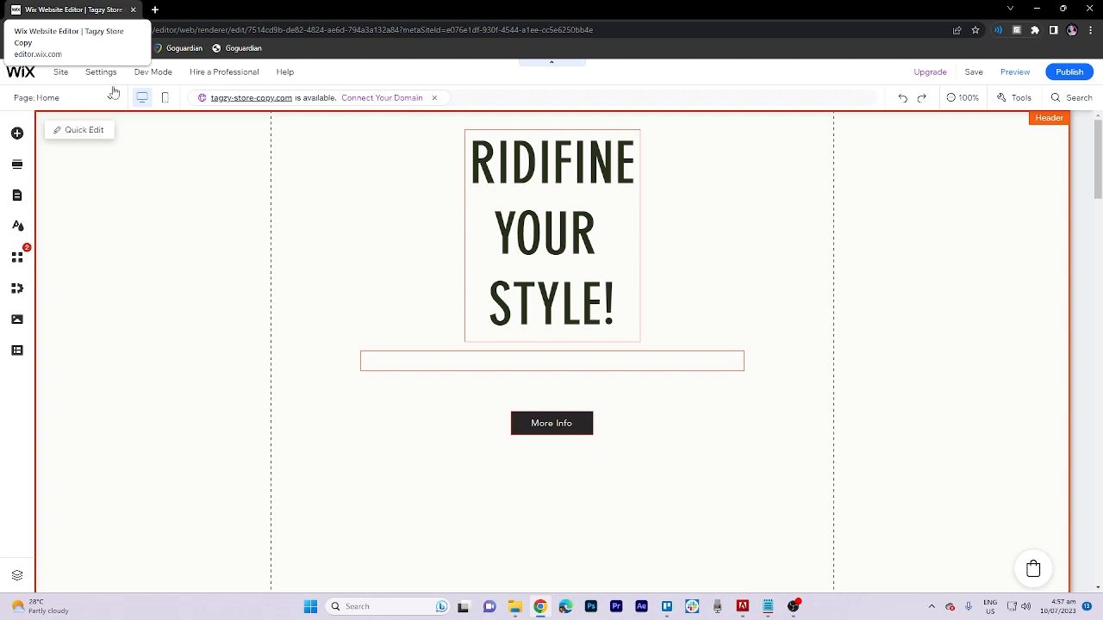
Select the 'RIDIFINE YOUR STYLE!' heading on the canvas.
{"action": "left_click", "coordinate": [552, 233]}
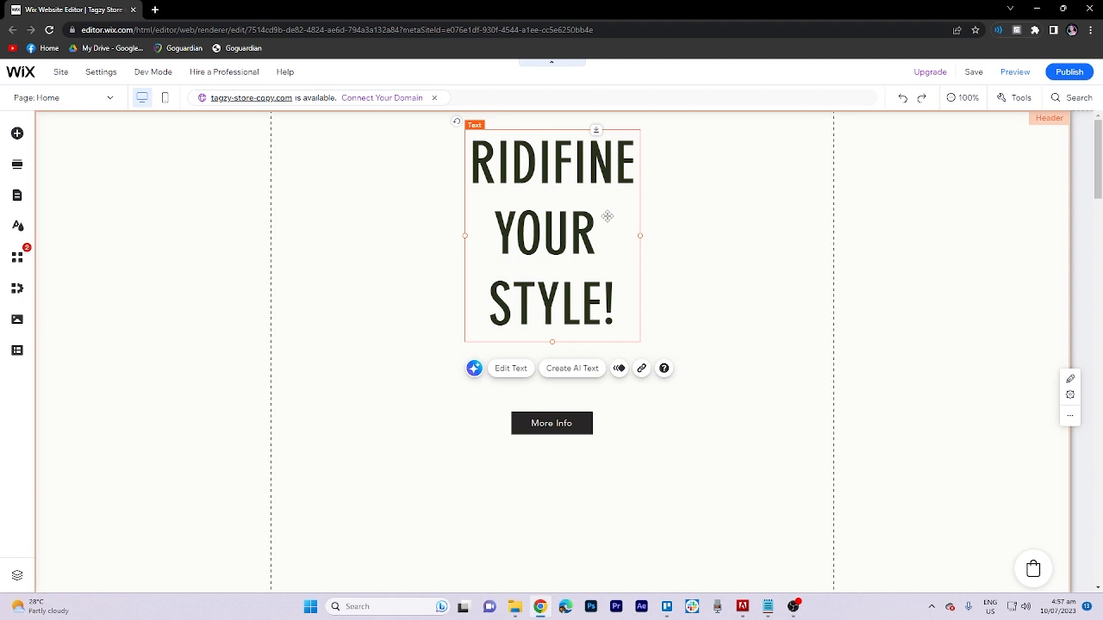
Open Edit Text for the heading, showing Heading 2, DIN Neuzeit Grotesk, 100 px.
{"action": "left_click", "coordinate": [511, 368]}
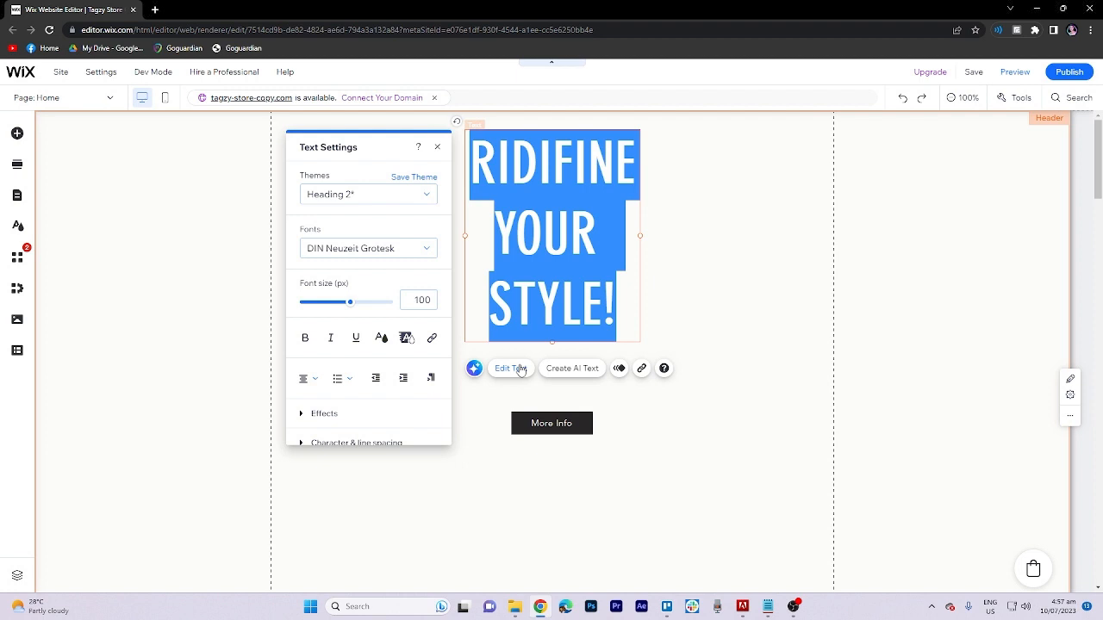
{"action": "mouse_move", "coordinate": [498, 359]}
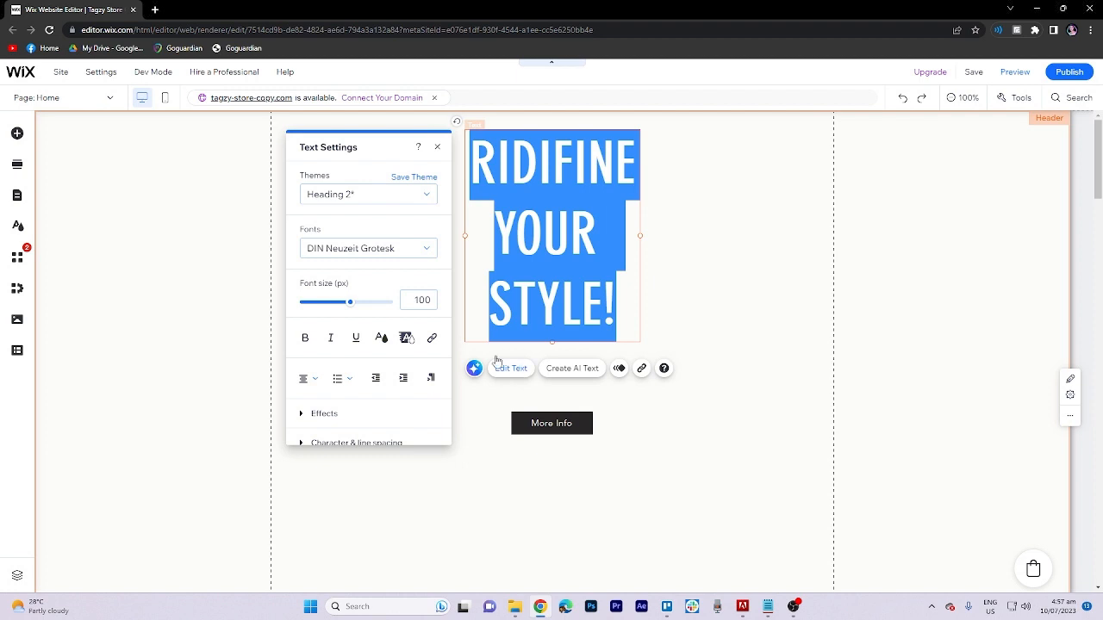
Color the heading text dark olive green from the theme colors.
{"action": "left_click", "coordinate": [376, 343]}
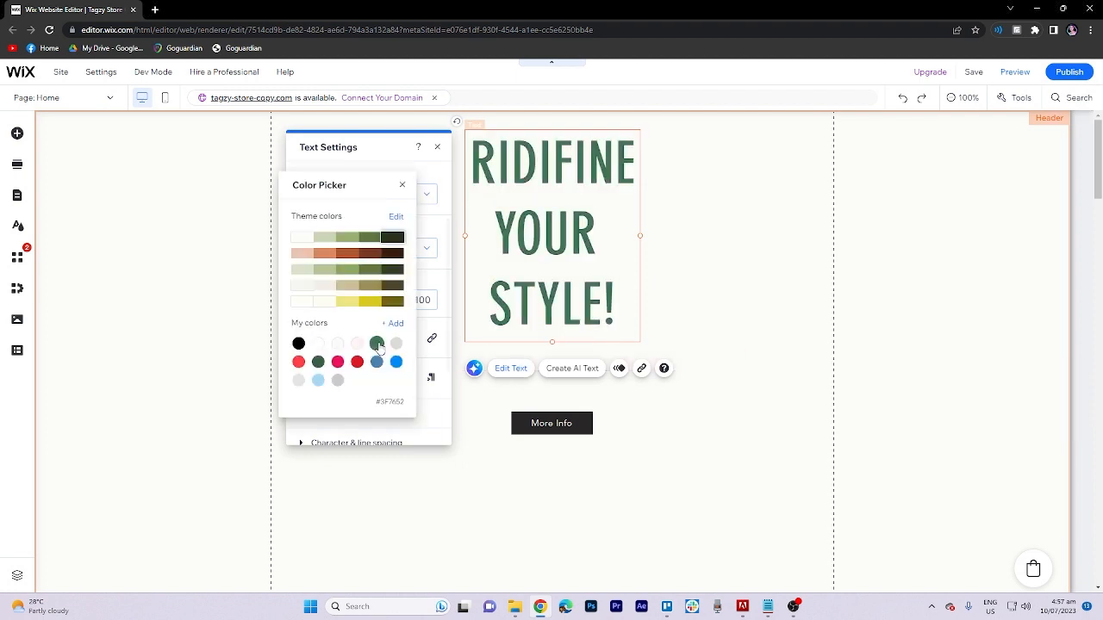
{"action": "left_click", "coordinate": [389, 274]}
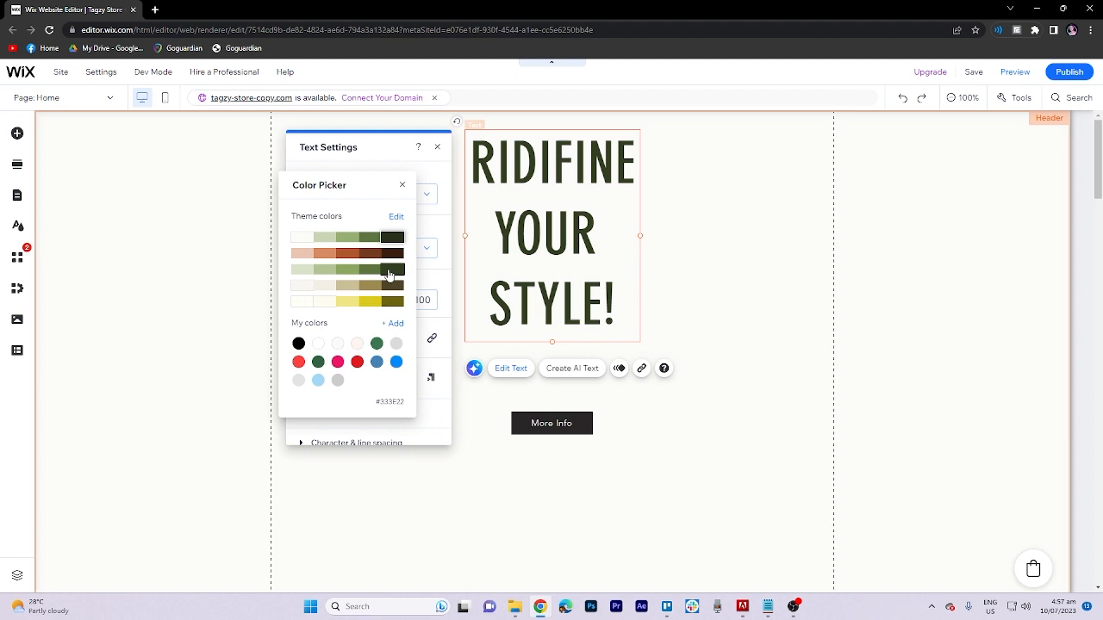
{"action": "left_click", "coordinate": [392, 302]}
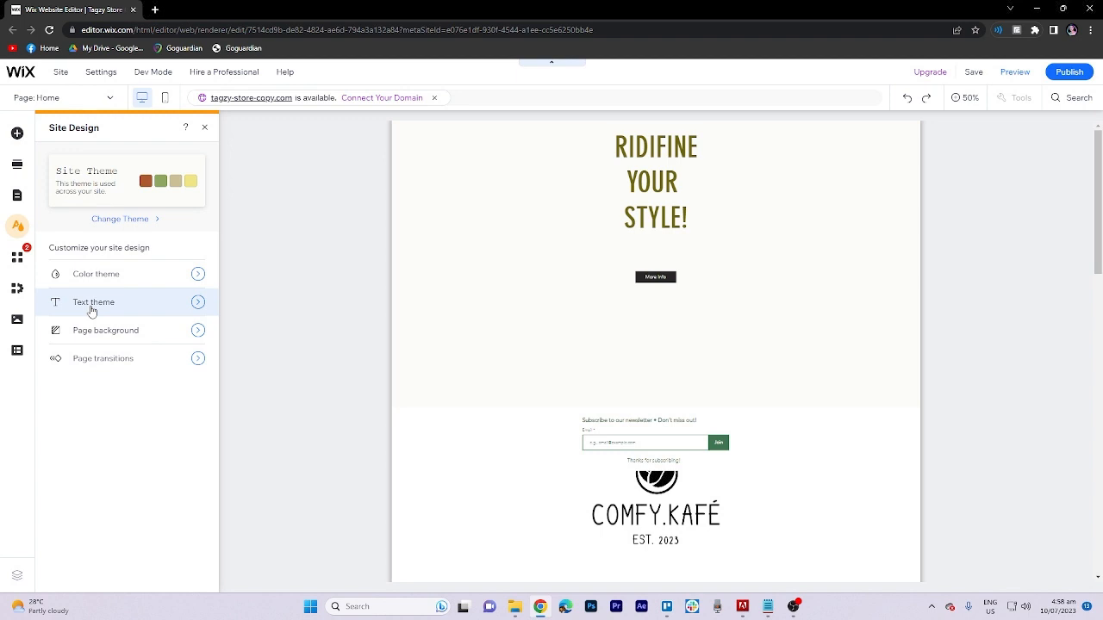
Open the Text Theme list and edit the Heading 3 style (Courier New, 50 px).
{"action": "left_click", "coordinate": [93, 301]}
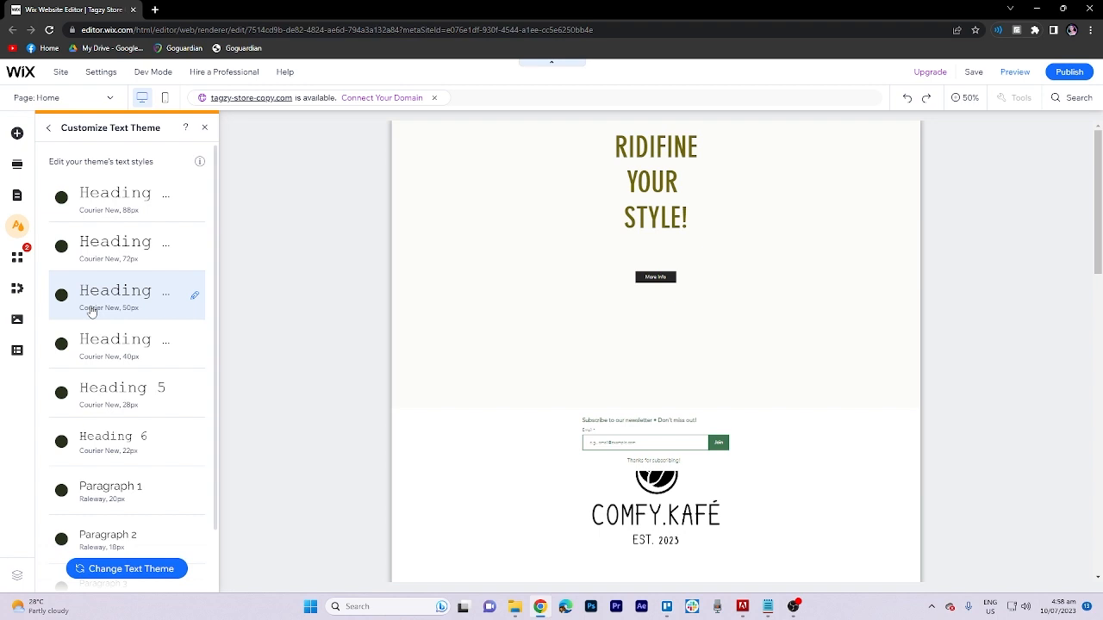
{"action": "mouse_move", "coordinate": [189, 299]}
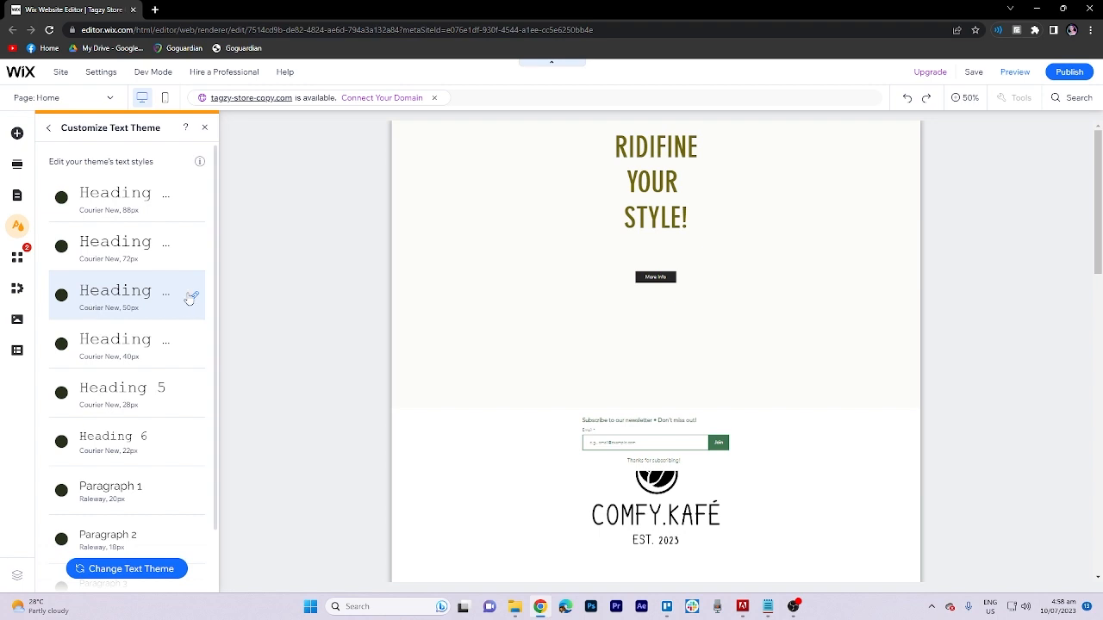
{"action": "left_click", "coordinate": [191, 294]}
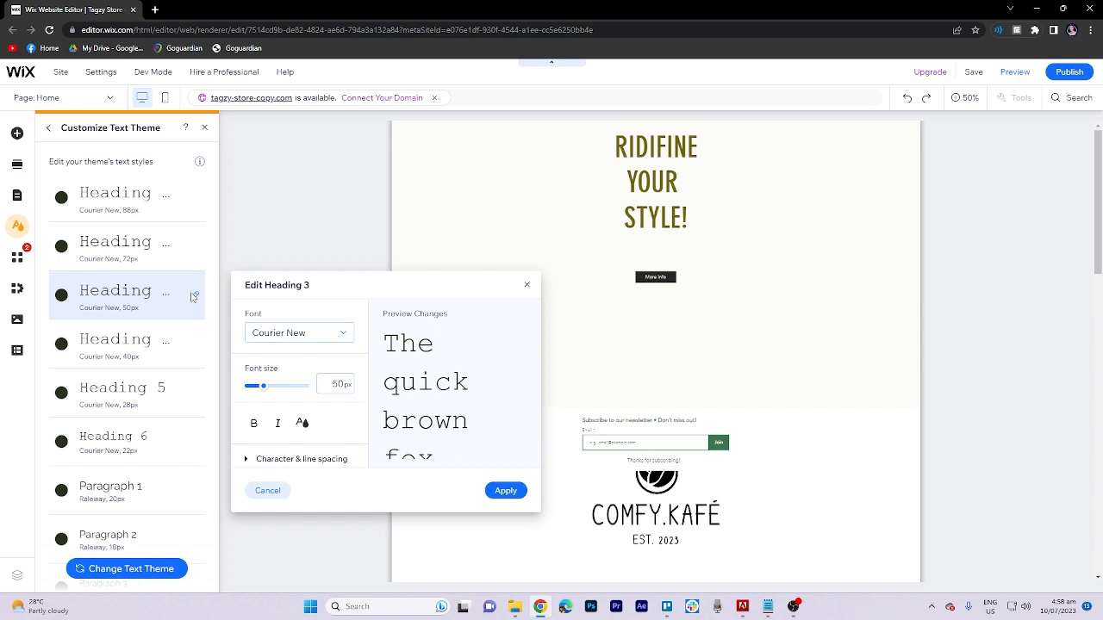
Preview the Heading 3 style text in a pale green theme color.
{"action": "left_click", "coordinate": [302, 423]}
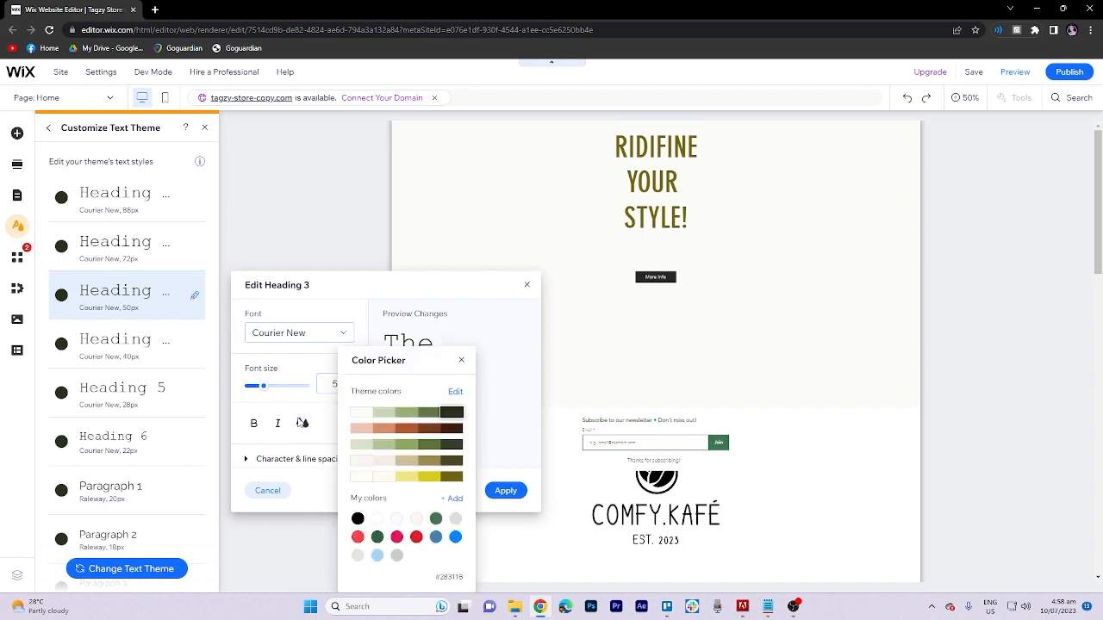
{"action": "left_click", "coordinate": [376, 445]}
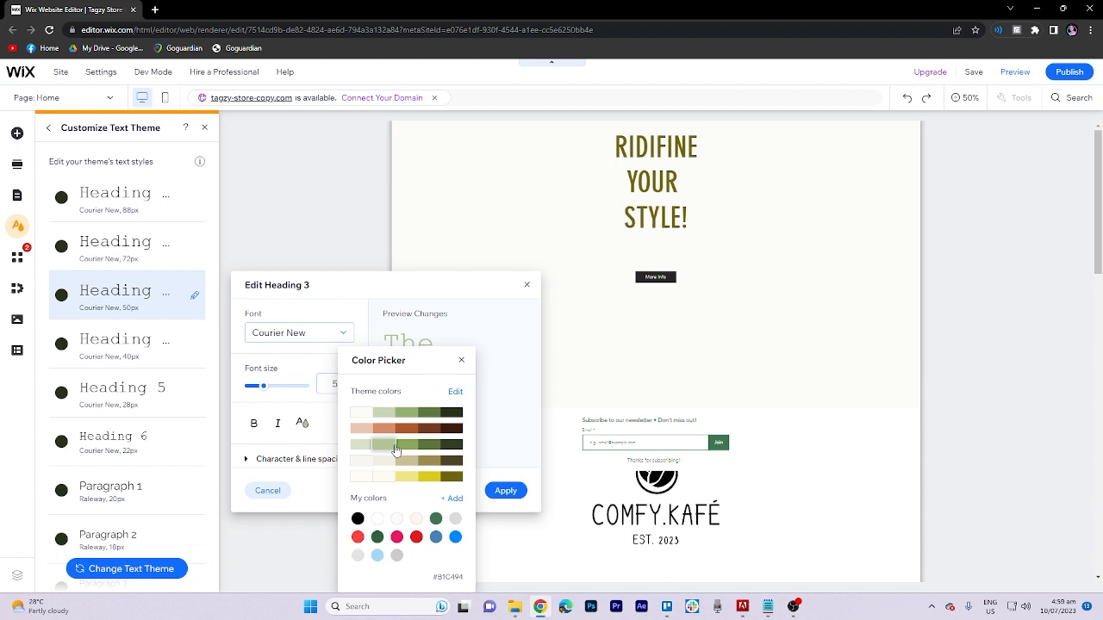
{"action": "left_click", "coordinate": [407, 447]}
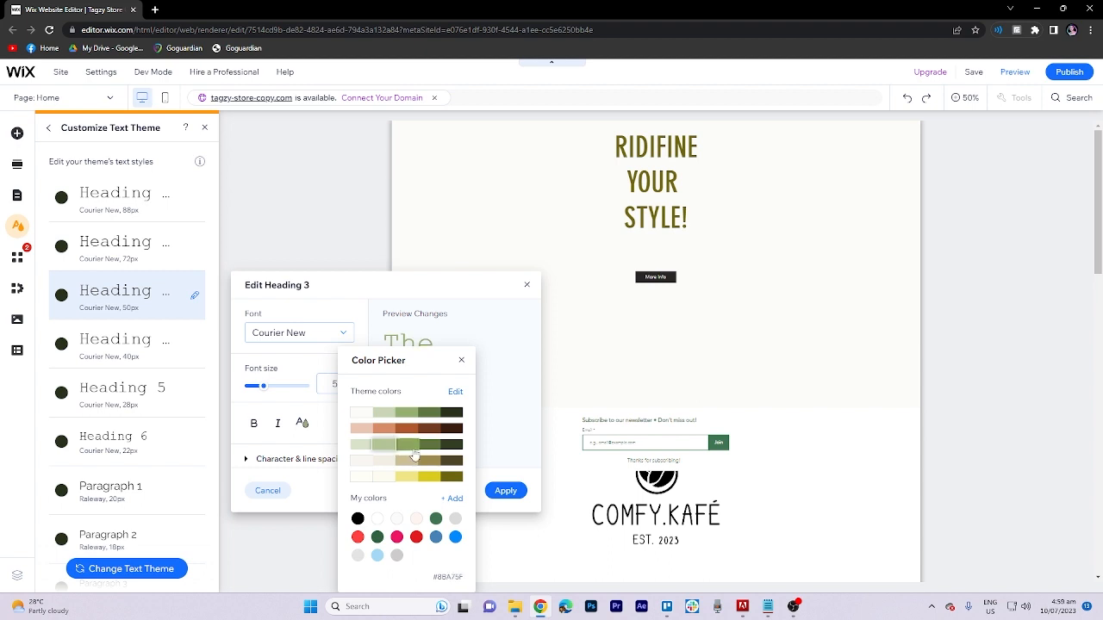